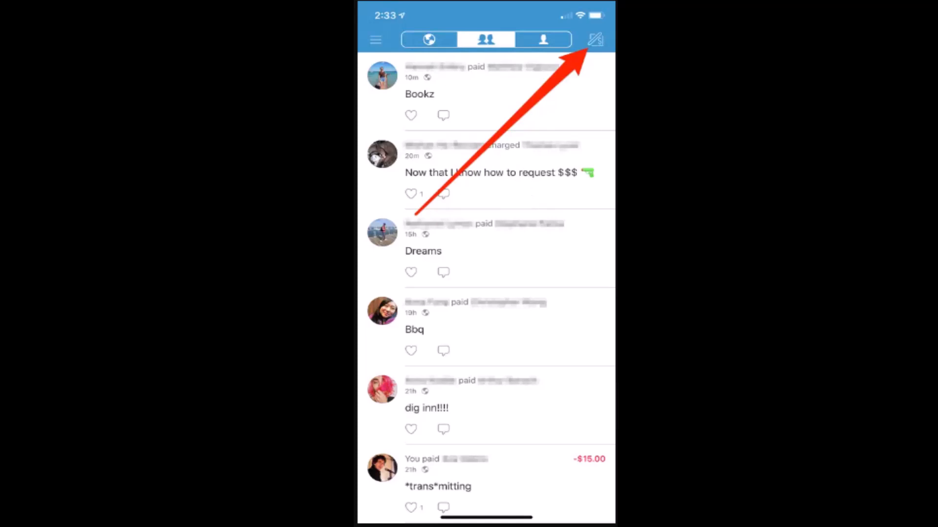
# Start a new payment from the feed, bringing up the Add Recipients list
pyautogui.click(596, 38)
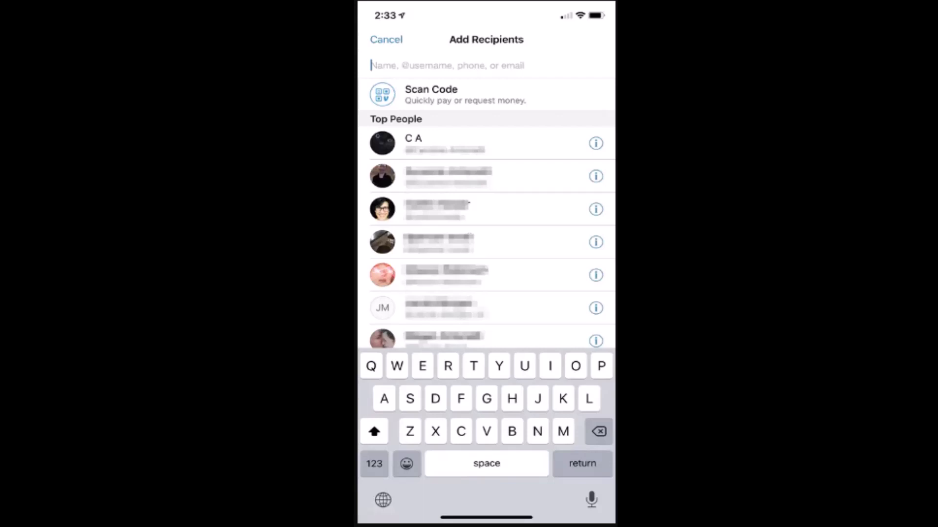
# Choose C A as recipient for a $50.00 payment funded by Santander Personal Checking
pyautogui.click(432, 143)
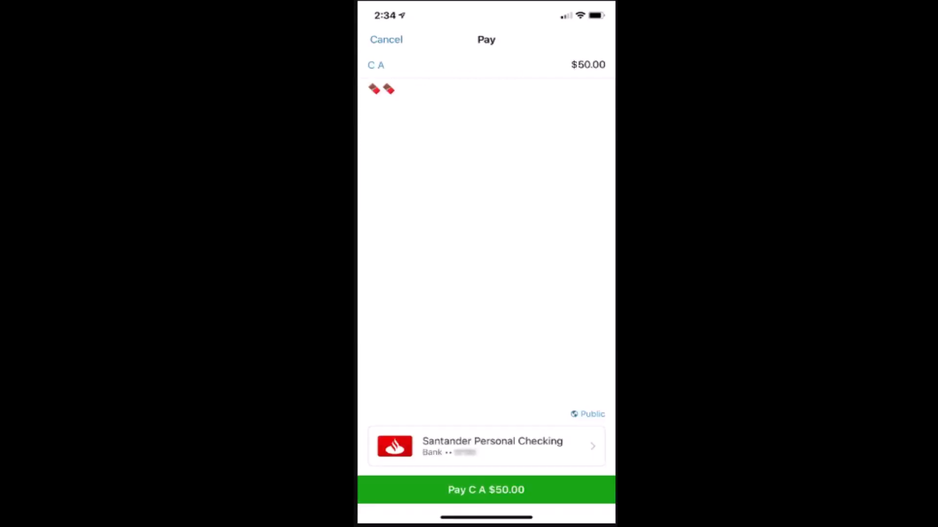